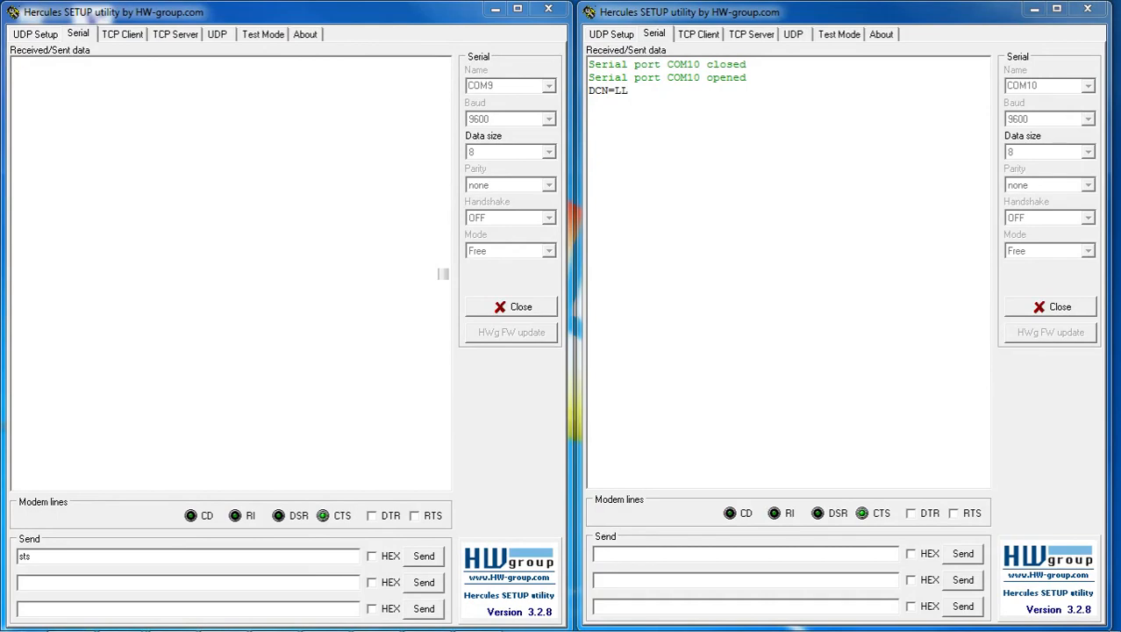
pyautogui.moveTo(783, 194)
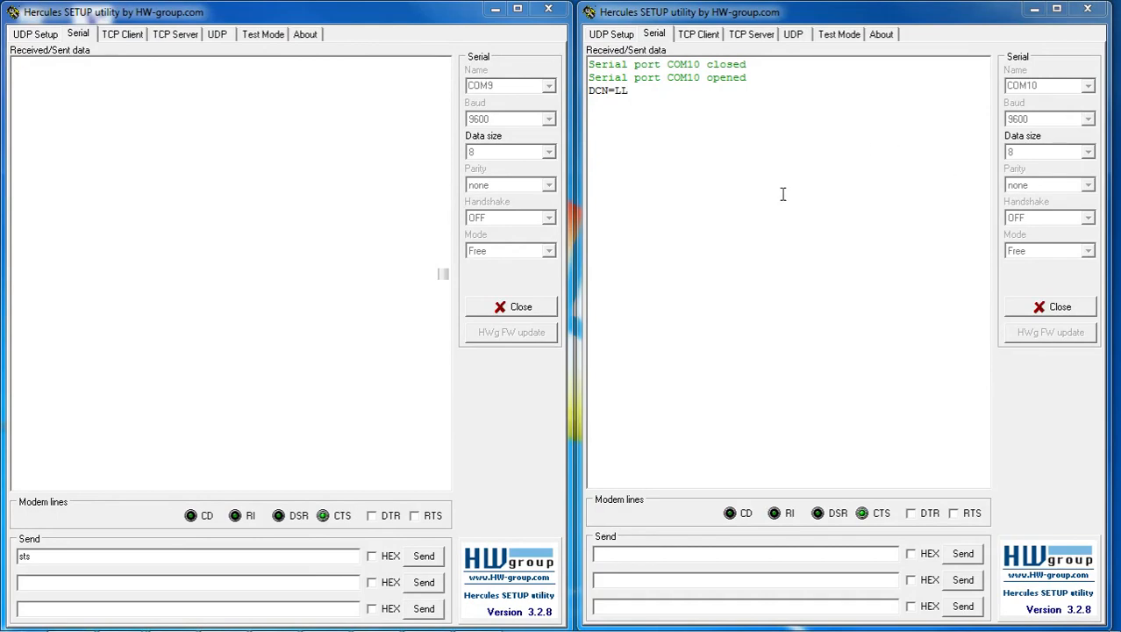
pyautogui.moveTo(645, 176)
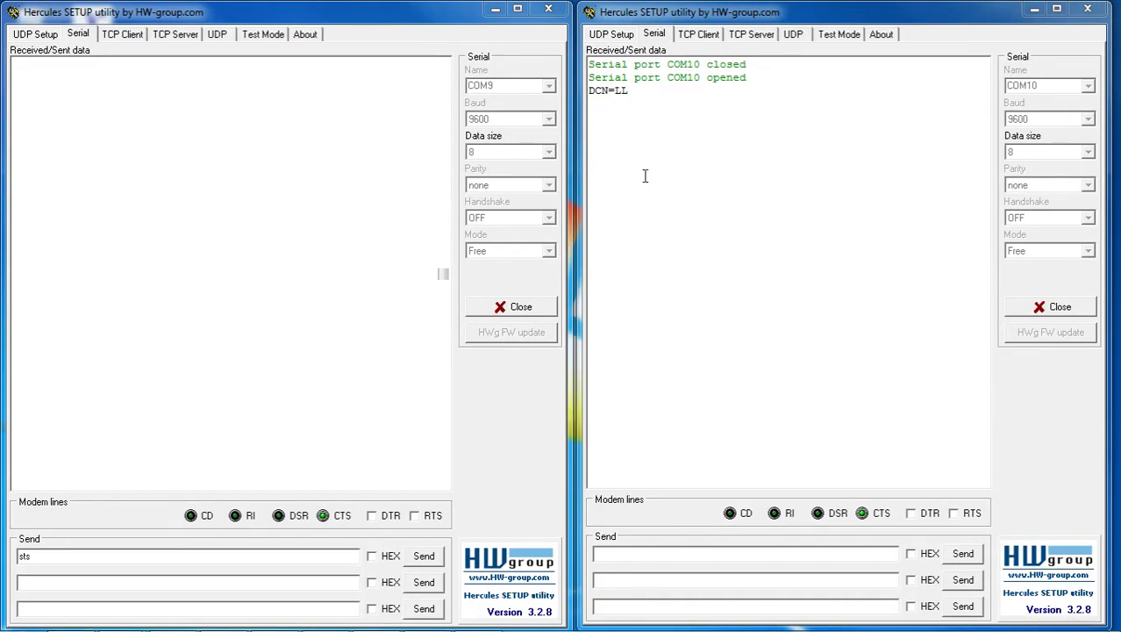
pyautogui.moveTo(206, 144)
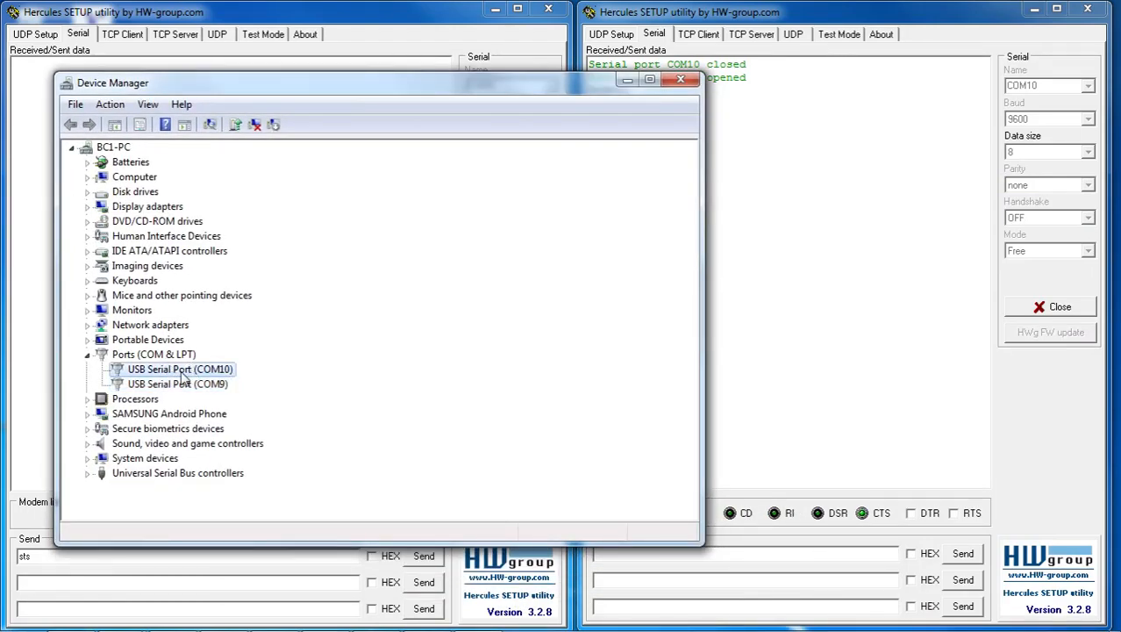
# Step: Select the USB serial port on COM9 and close the device list
pyautogui.click(176, 383)
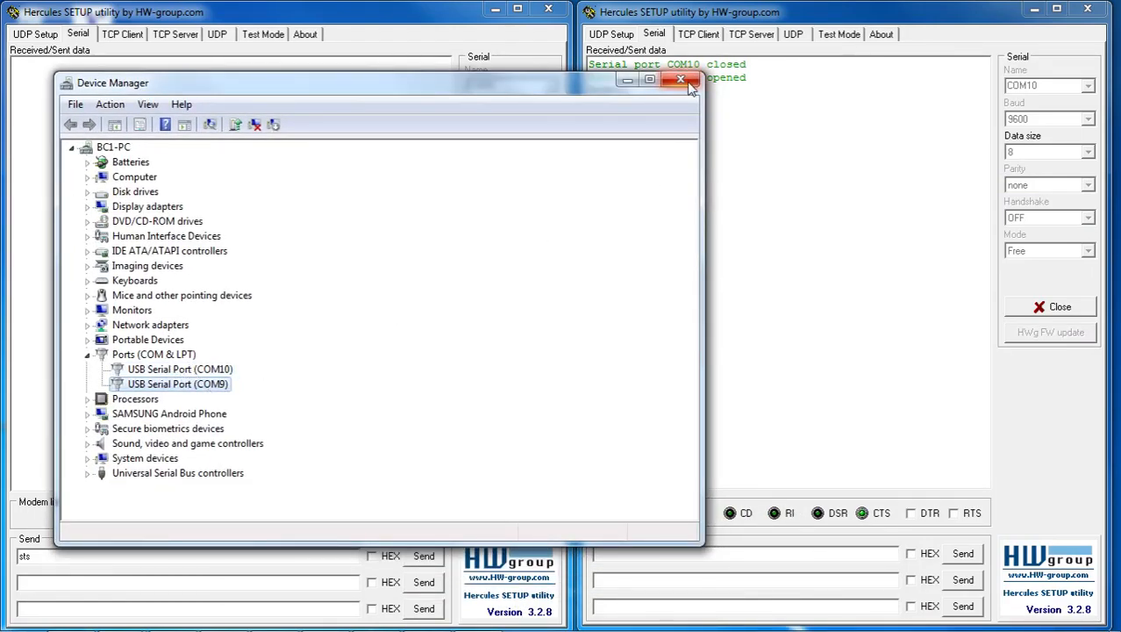
pyautogui.click(681, 80)
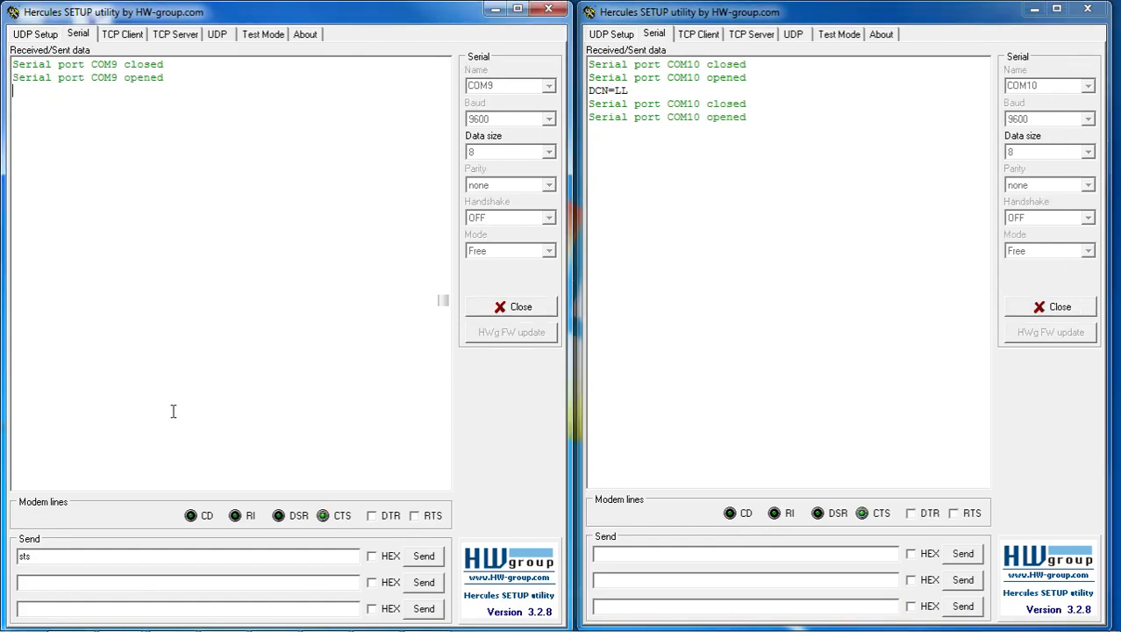
# Step: Query COM9 status with sts and highlight the P ADV advertising reply
pyautogui.click(423, 556)
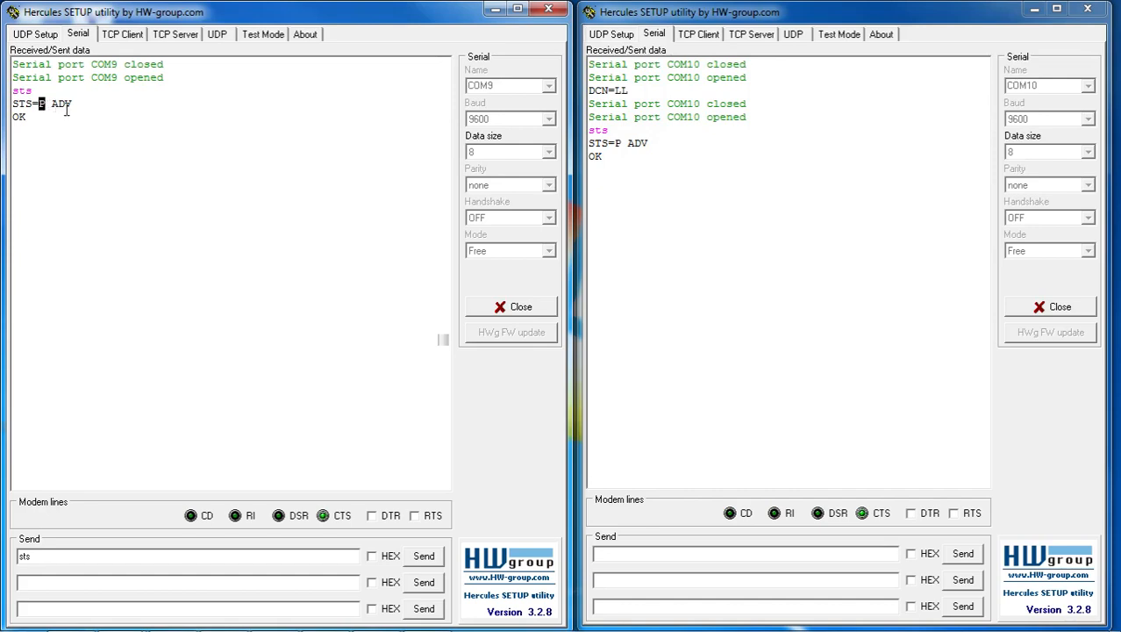
pyautogui.doubleClick(61, 103)
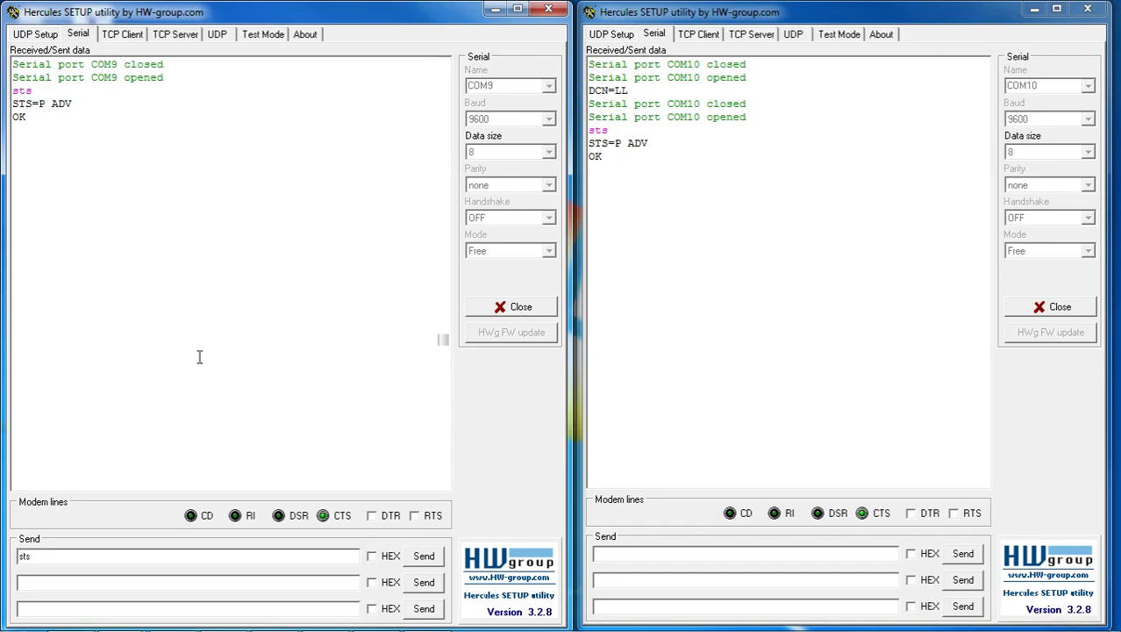
# Step: Set cent=on on the COM9 module and reset it with rst
pyautogui.write('set')
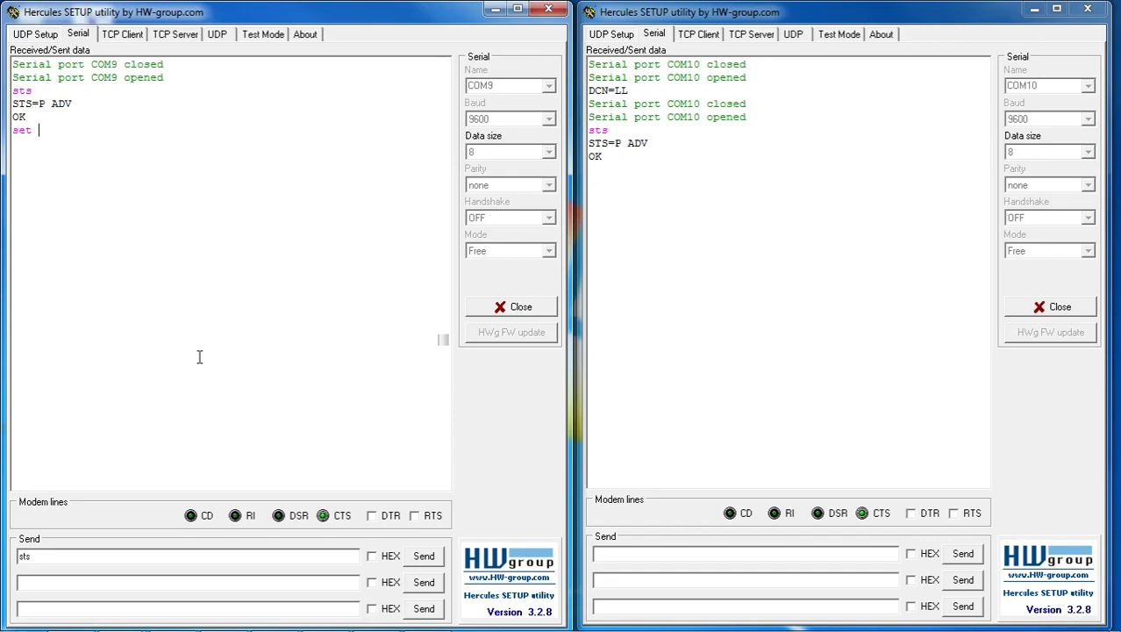
pyautogui.write('cent')
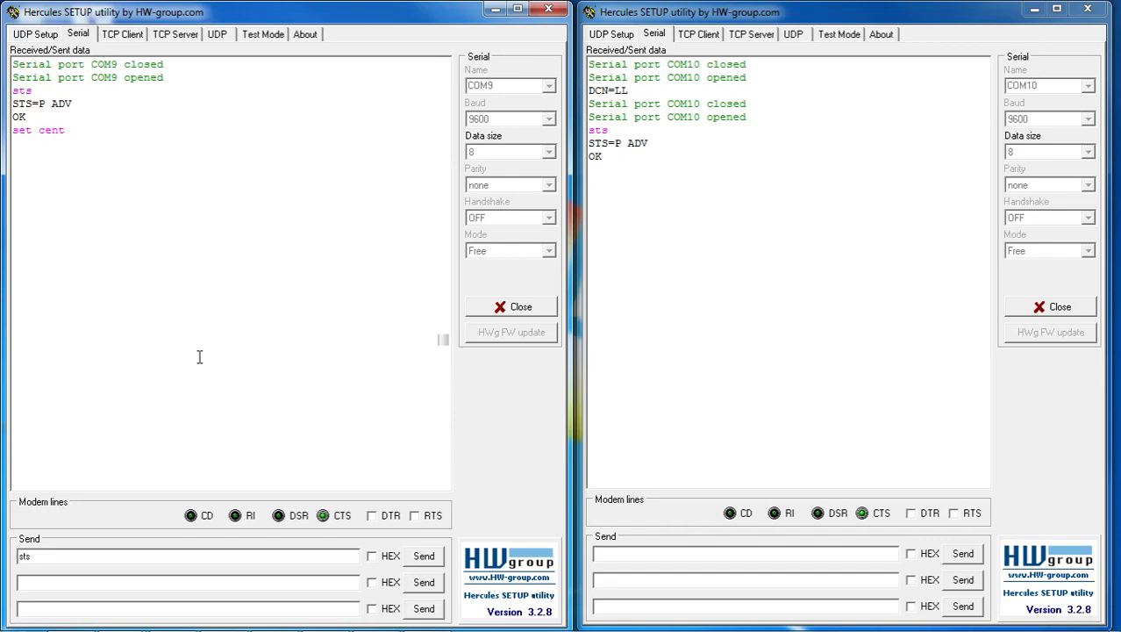
pyautogui.write('=on')
pyautogui.write('wrt')
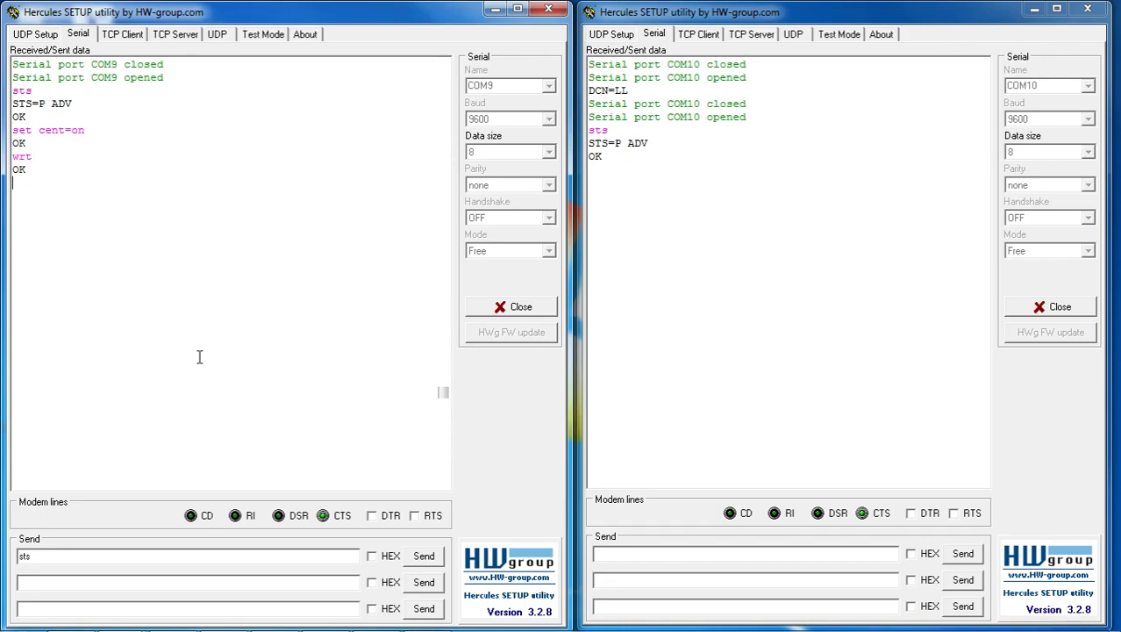
pyautogui.write('rst')
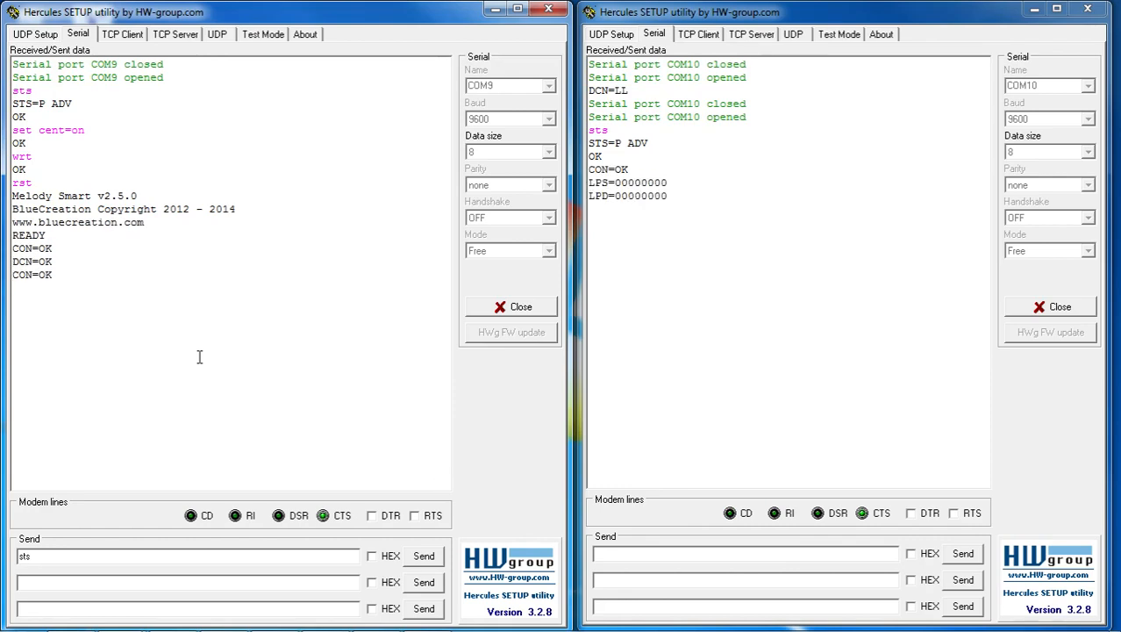
pyautogui.moveTo(109, 308)
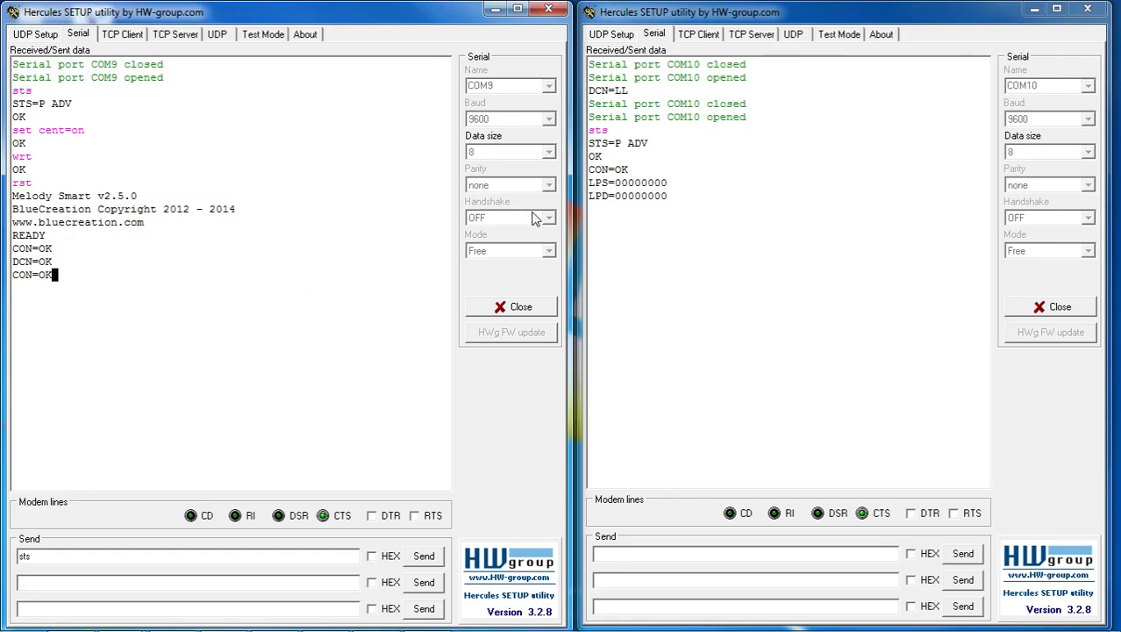
pyautogui.moveTo(193, 576)
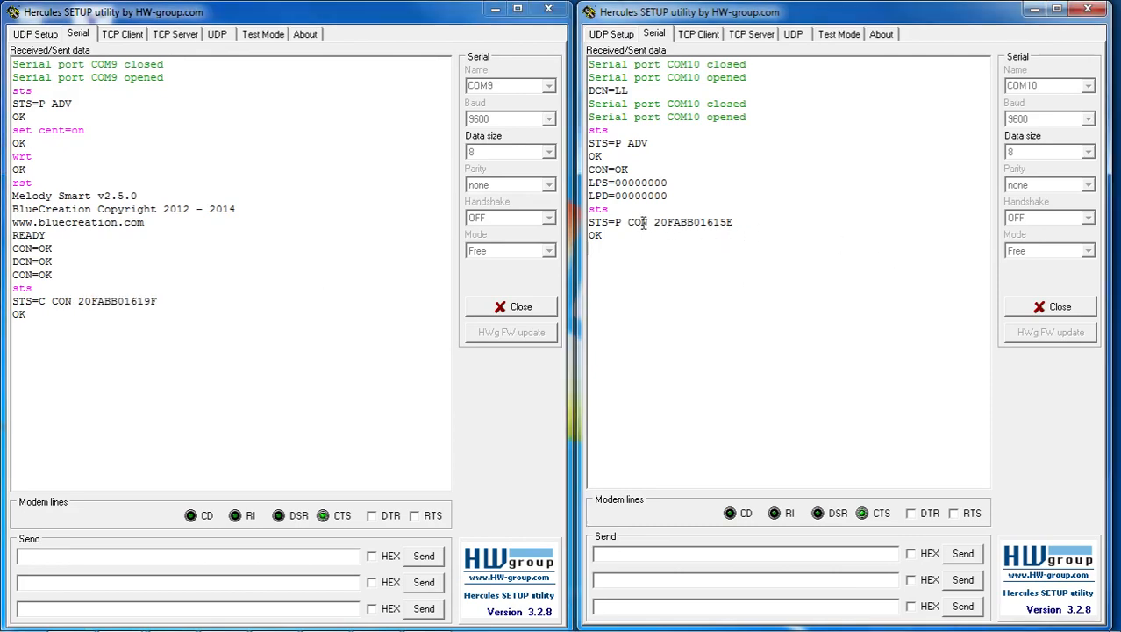
# Step: Highlight COM10's connected state and the peer address 20FABB01615E
pyautogui.doubleClick(693, 222)
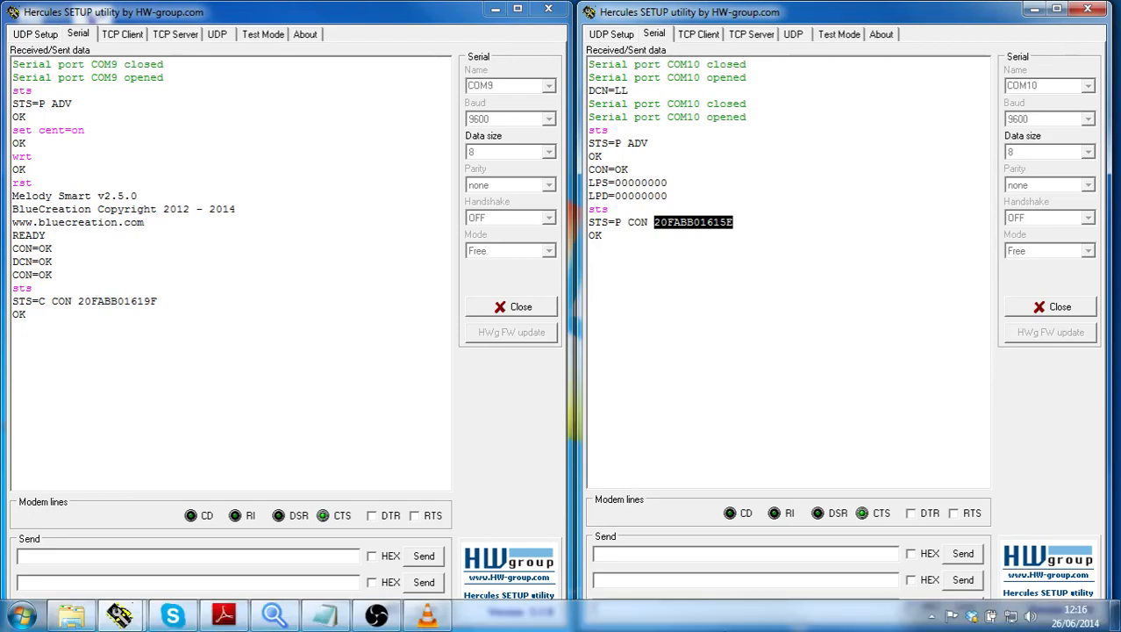
pyautogui.doubleClick(116, 300)
pyautogui.write('snd')
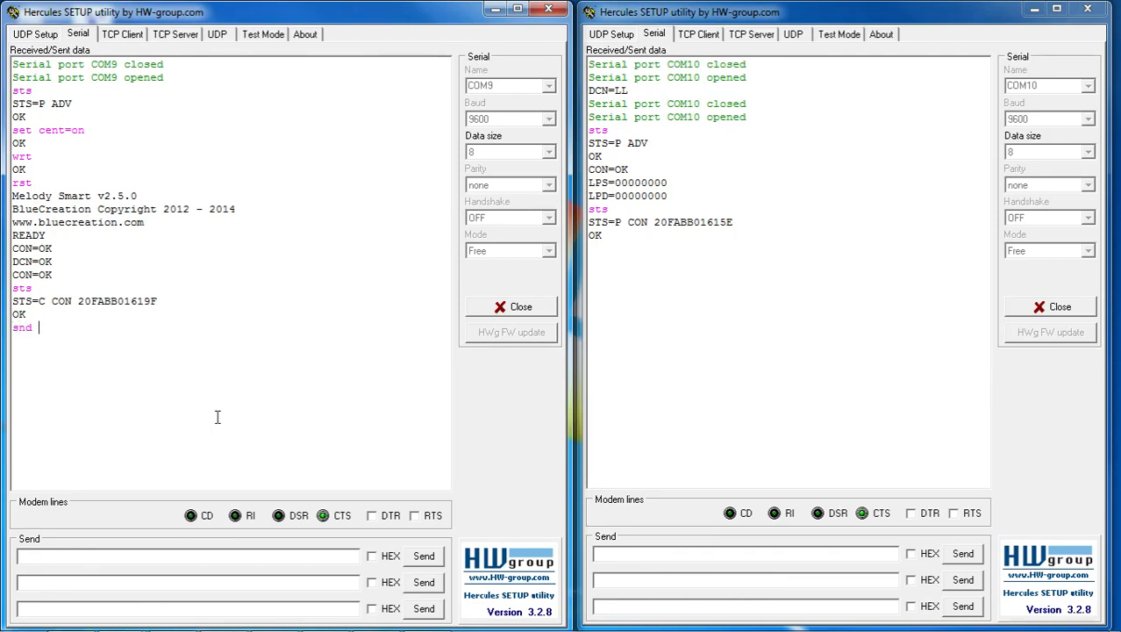
# Step: Send 'helllooooooo' from COM9 and highlight the sent text
pyautogui.write('ho')
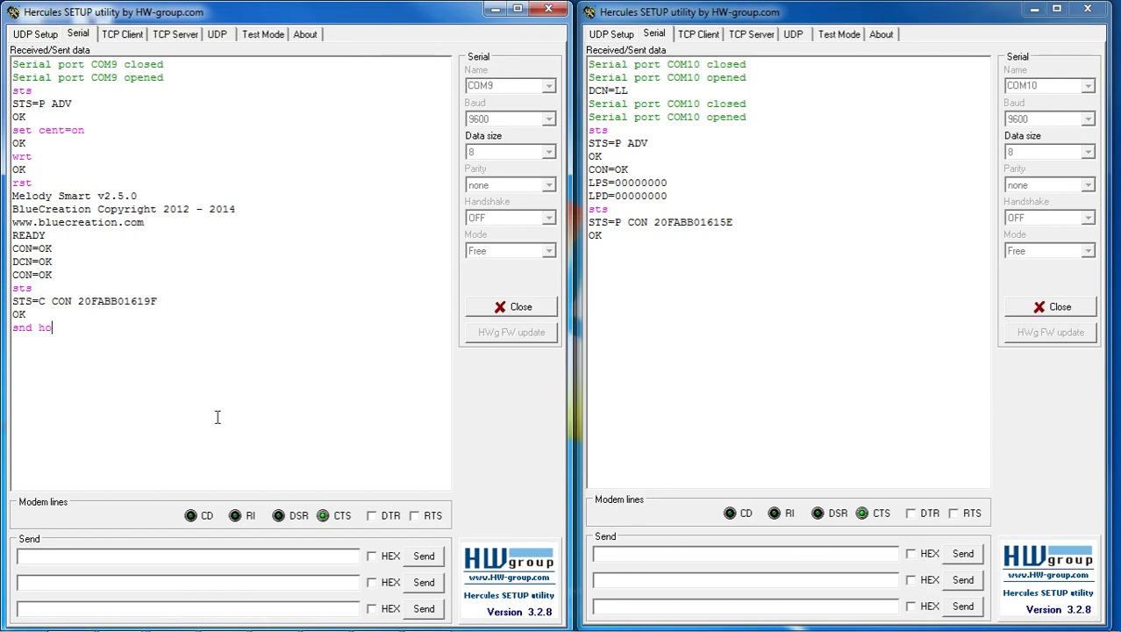
pyautogui.write('elllooooooo')
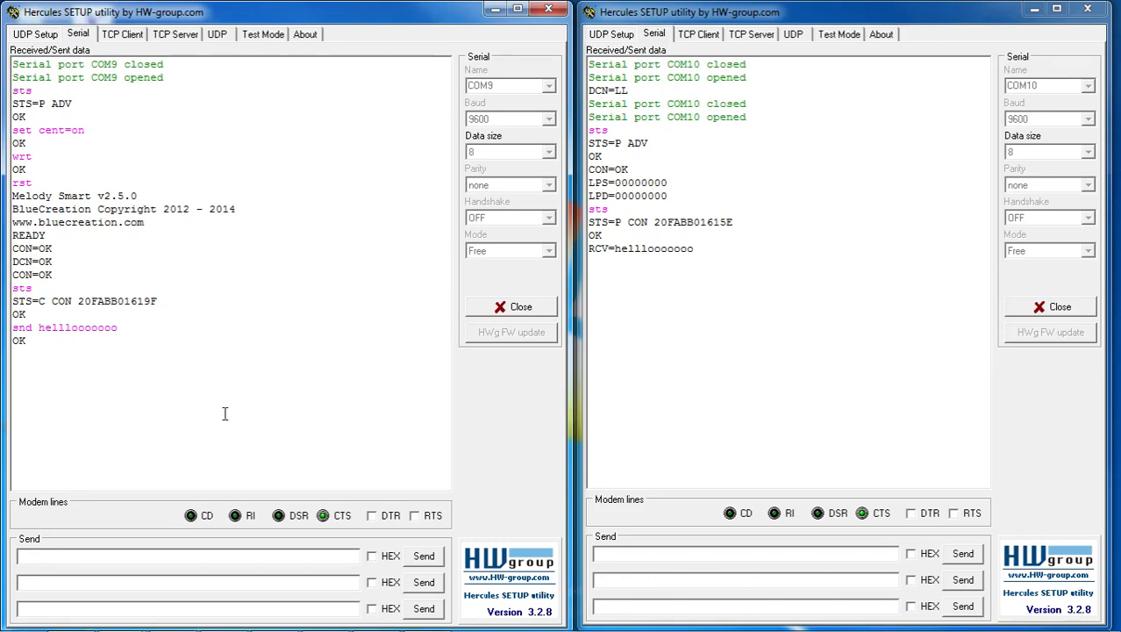
pyautogui.doubleClick(77, 327)
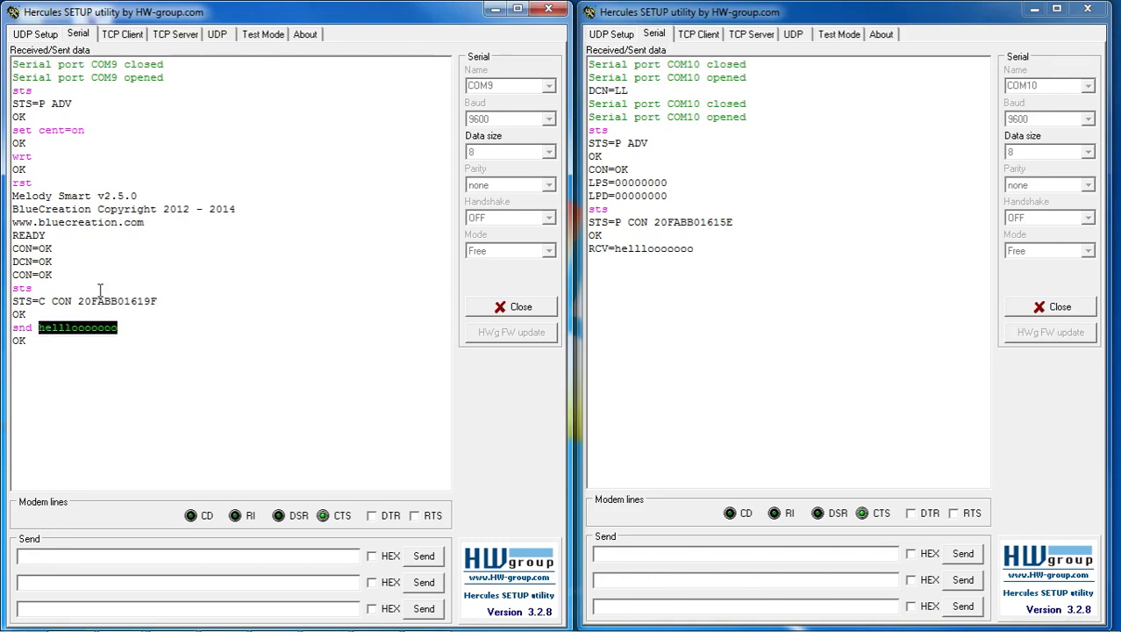
pyautogui.moveTo(217, 234)
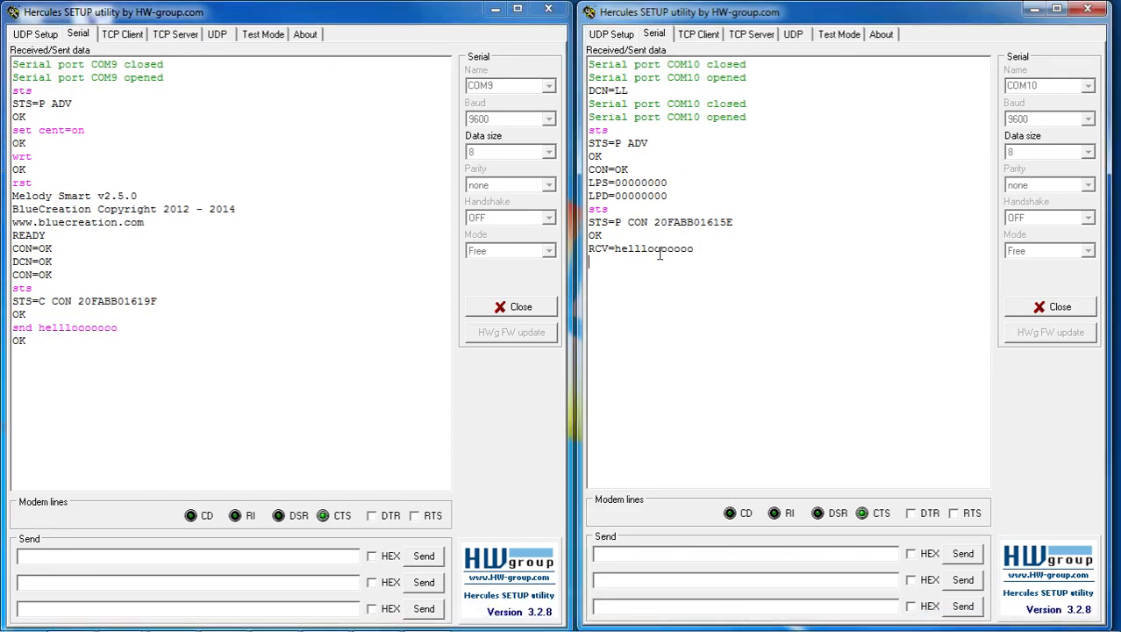
pyautogui.moveTo(750, 414)
pyautogui.write('snd hellloooooo')
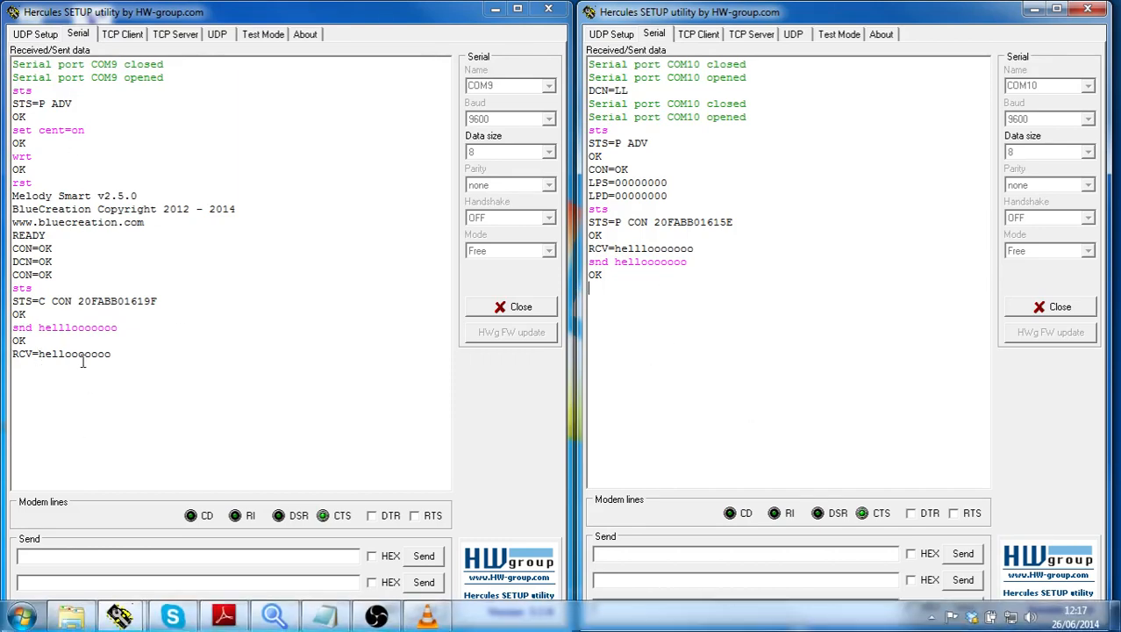
# Step: Highlight RCV=helloooooooo received in the COM9 terminal
pyautogui.doubleClick(74, 353)
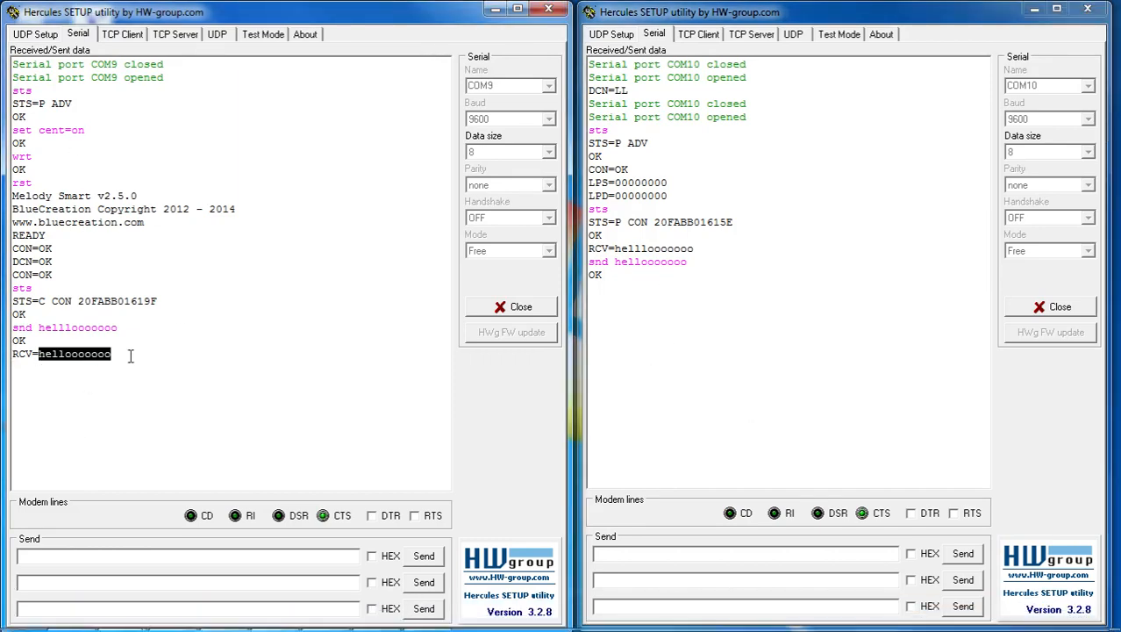